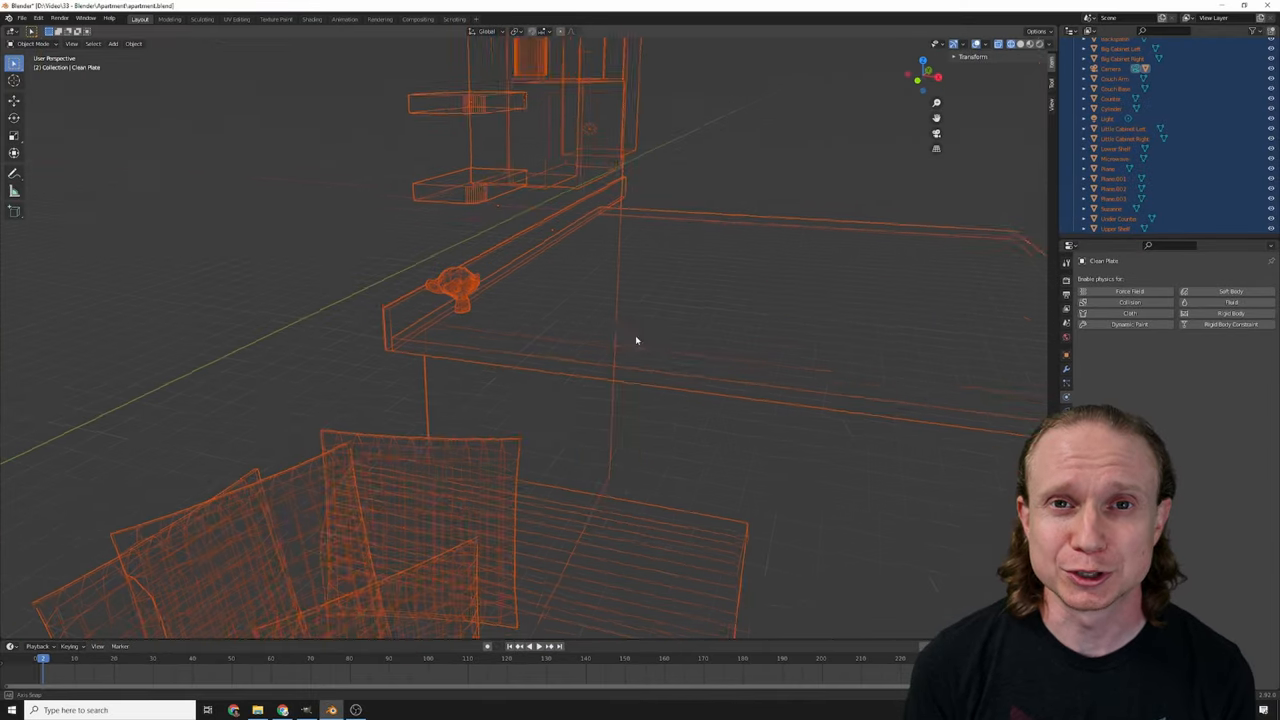
In Back Orthographic view, box-select the cylinder's gridded middle band of side faces.
{"action": "left_click_drag", "start_coordinate": [635, 340], "coordinate": [847, 183]}
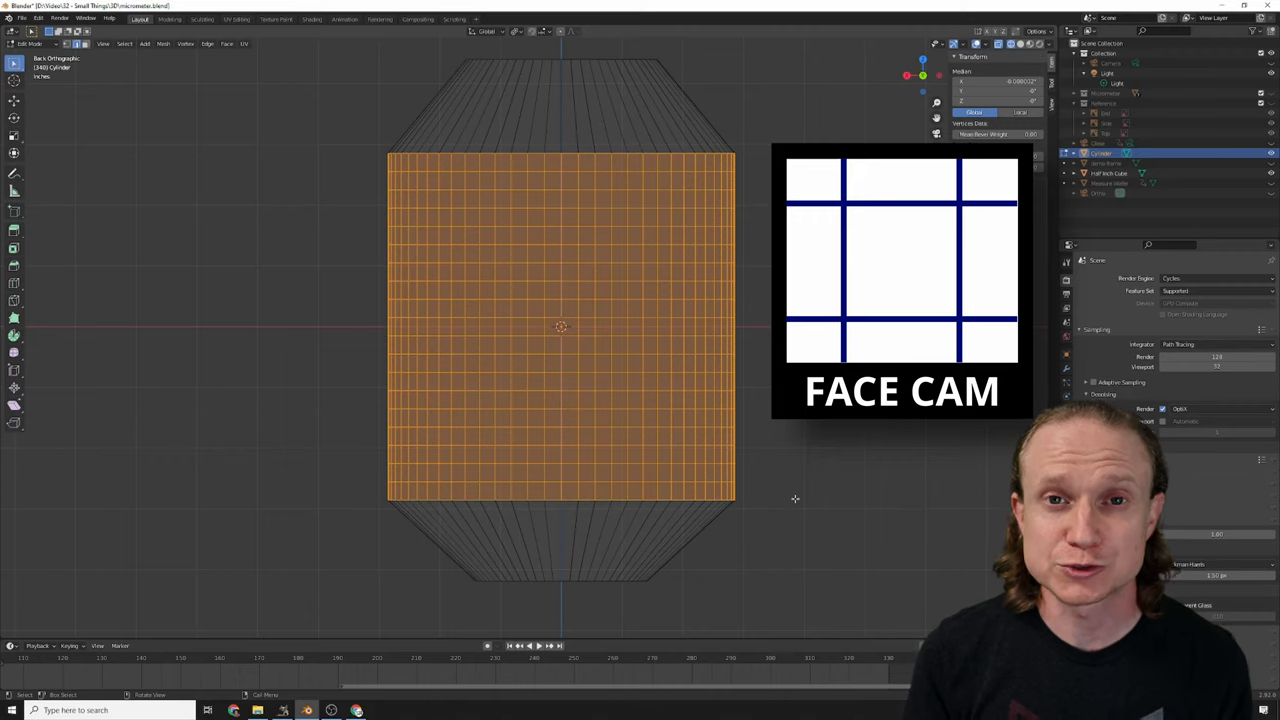
Poke the selected band so each grid square splits into centre-meeting triangles.
{"action": "left_click", "coordinate": [208, 44]}
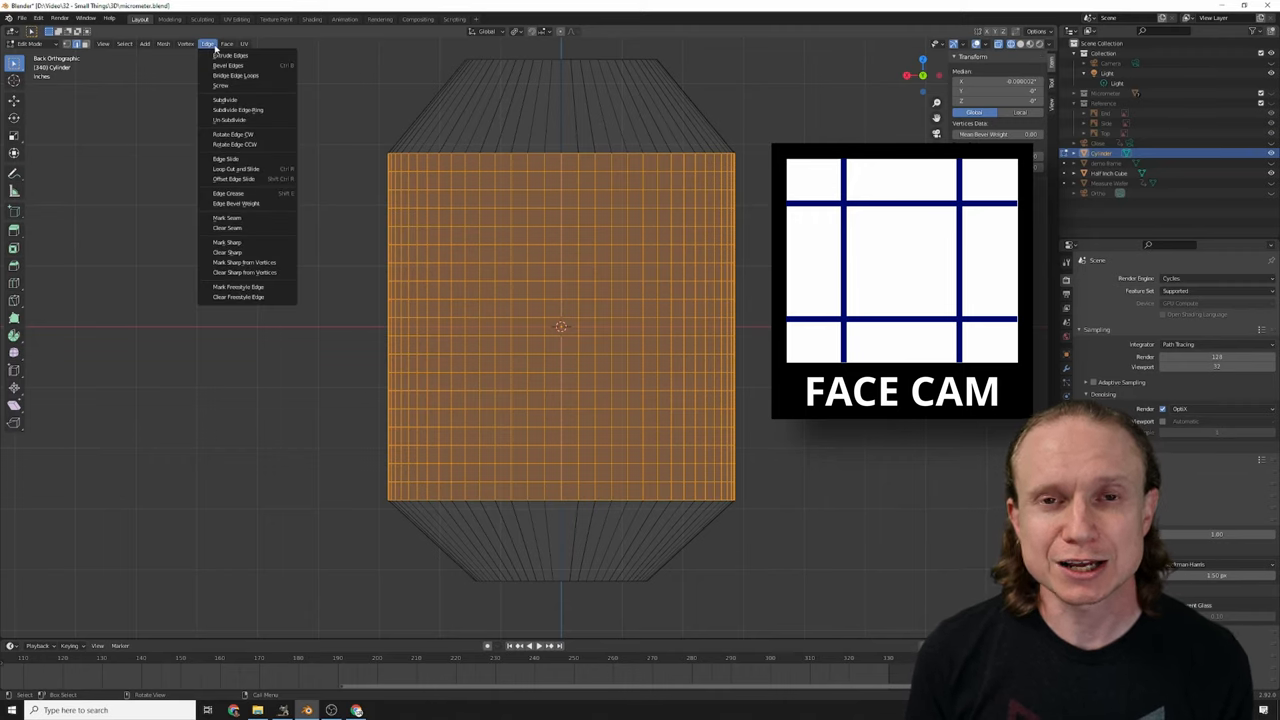
{"action": "left_click", "coordinate": [226, 43]}
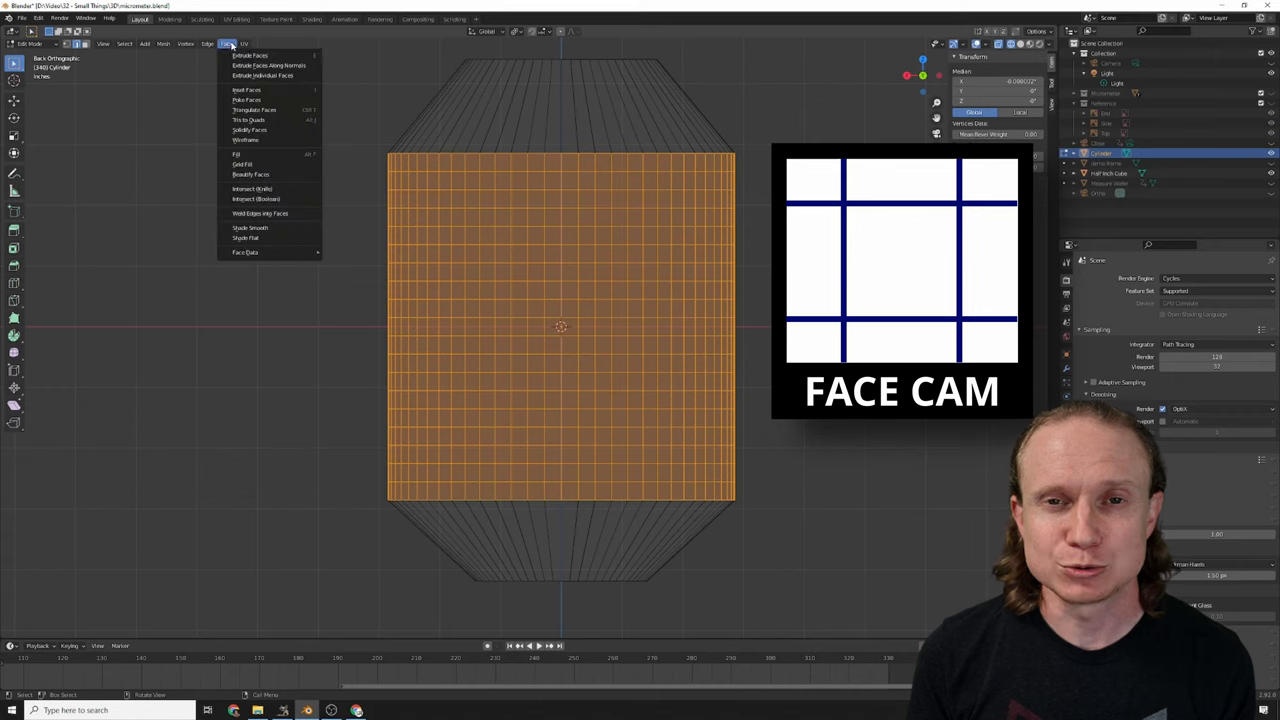
{"action": "left_click", "coordinate": [246, 90]}
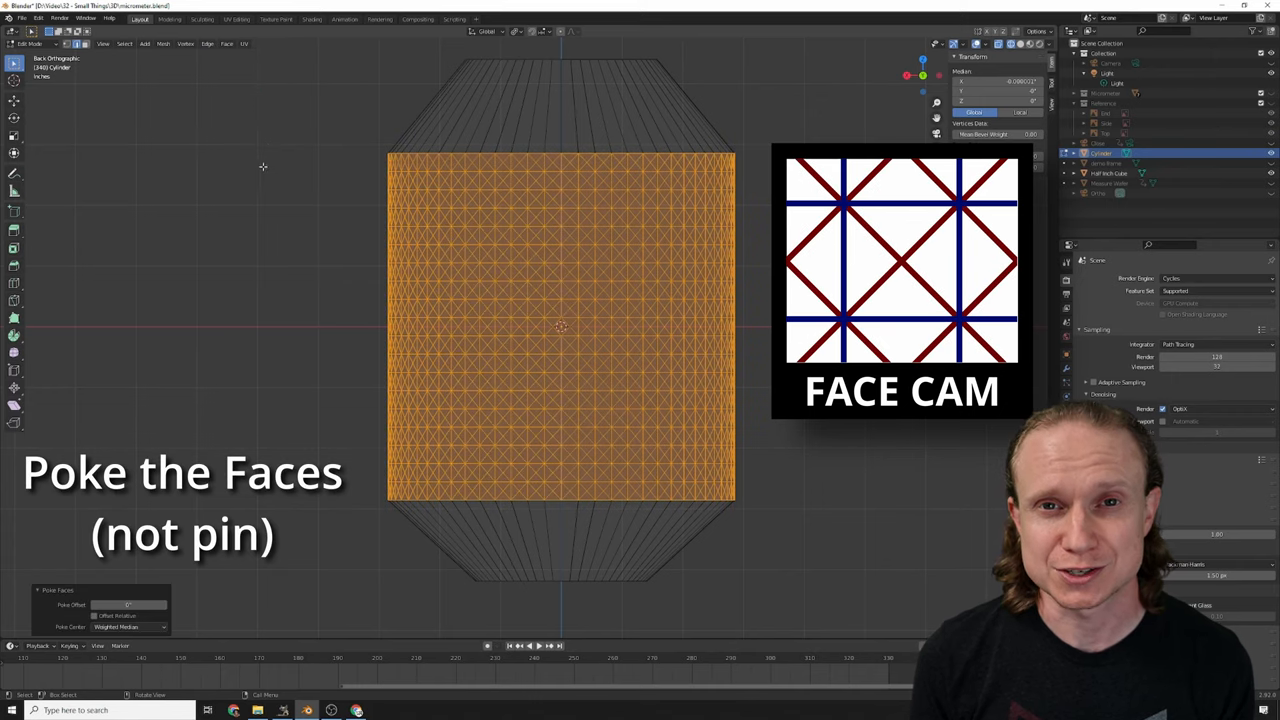
{"action": "mouse_move", "coordinate": [240, 268]}
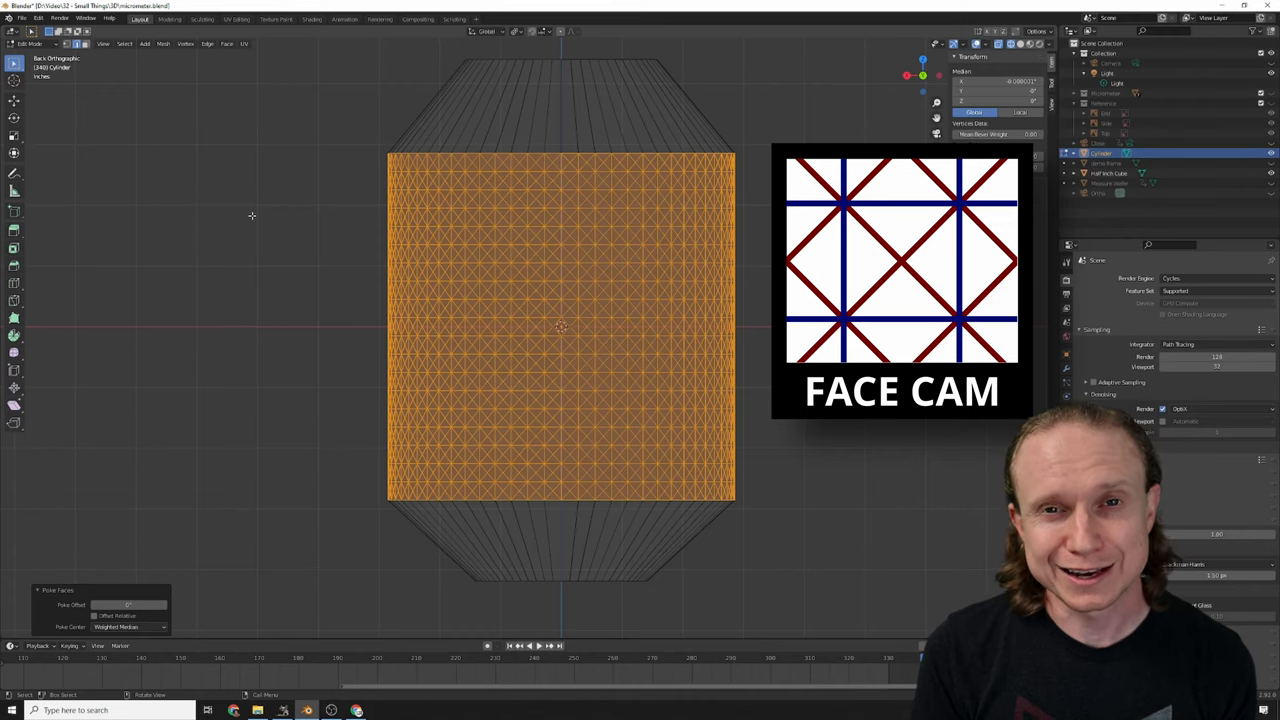
{"action": "left_click", "coordinate": [227, 44]}
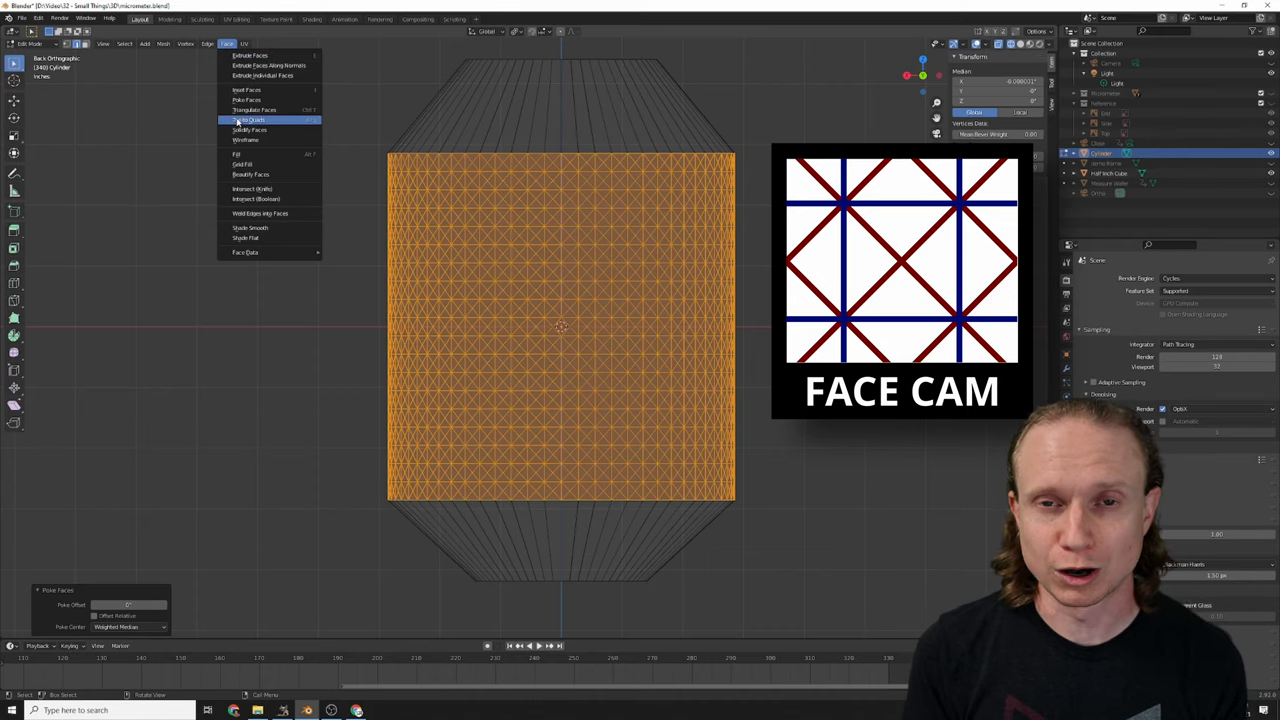
Merge the poked triangles into diagonal diamond quads, forming the raised knurl pattern.
{"action": "left_click", "coordinate": [252, 120]}
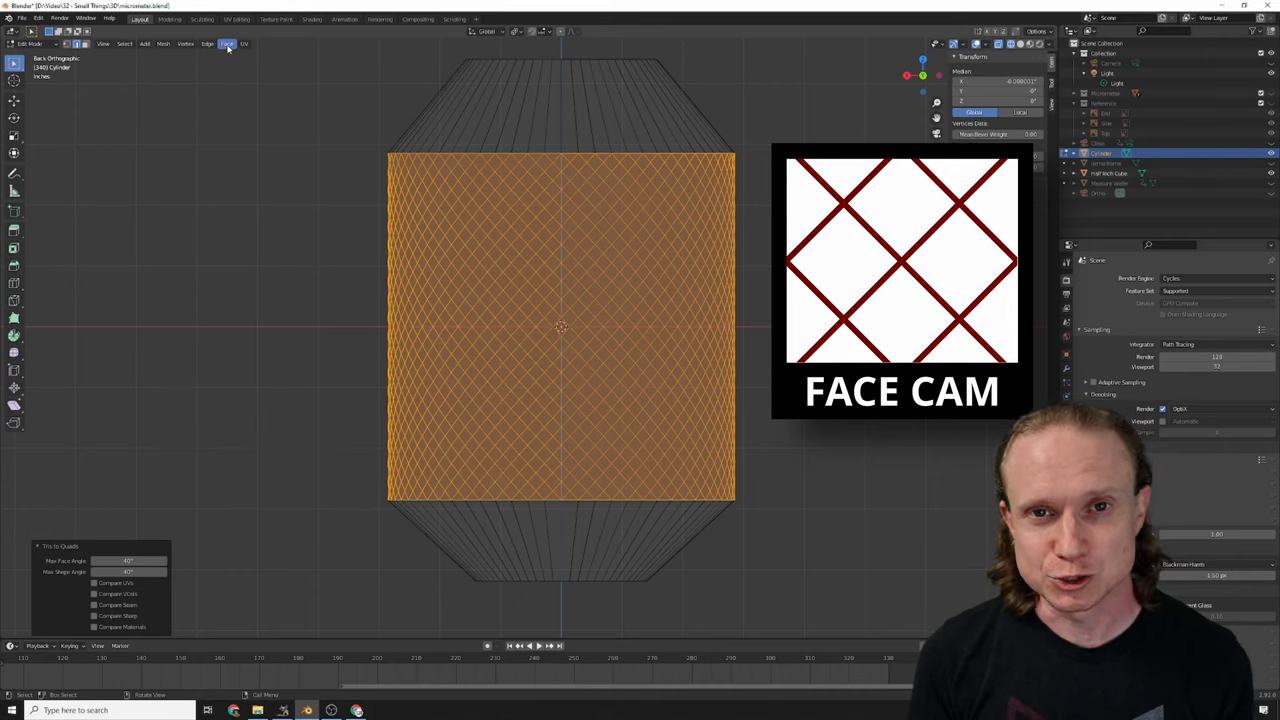
{"action": "left_click", "coordinate": [226, 43]}
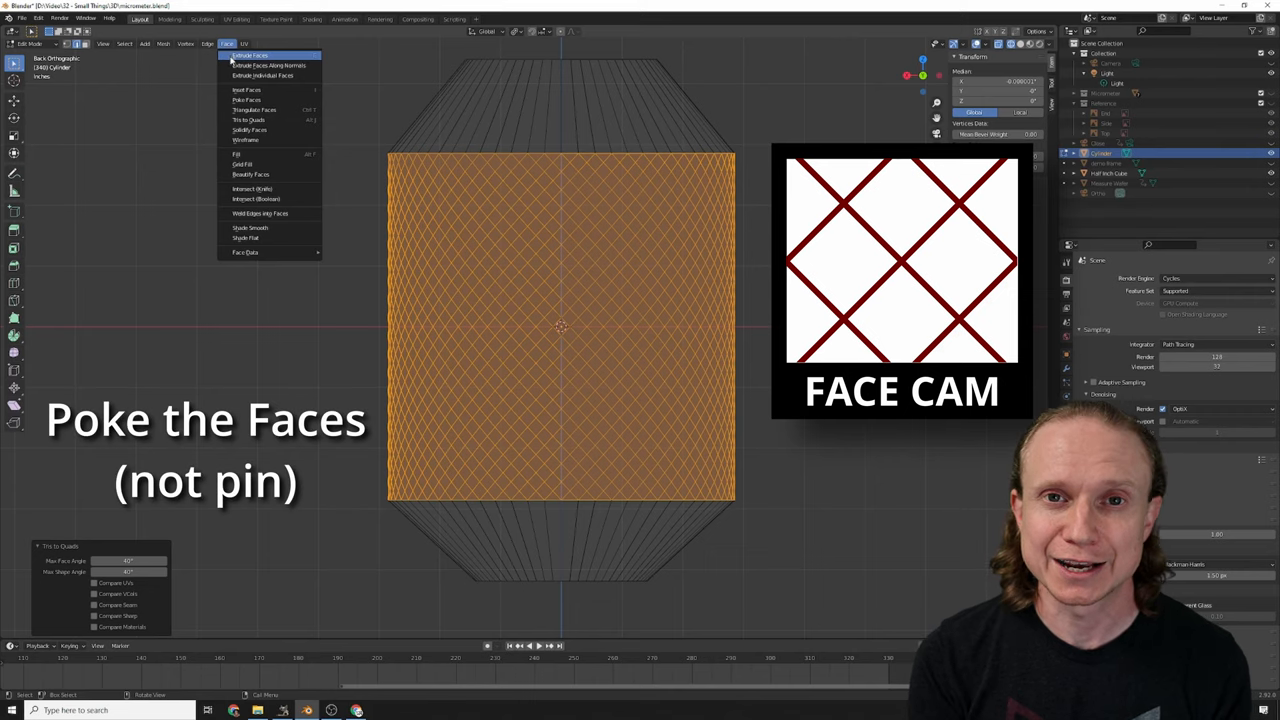
{"action": "left_click", "coordinate": [246, 99]}
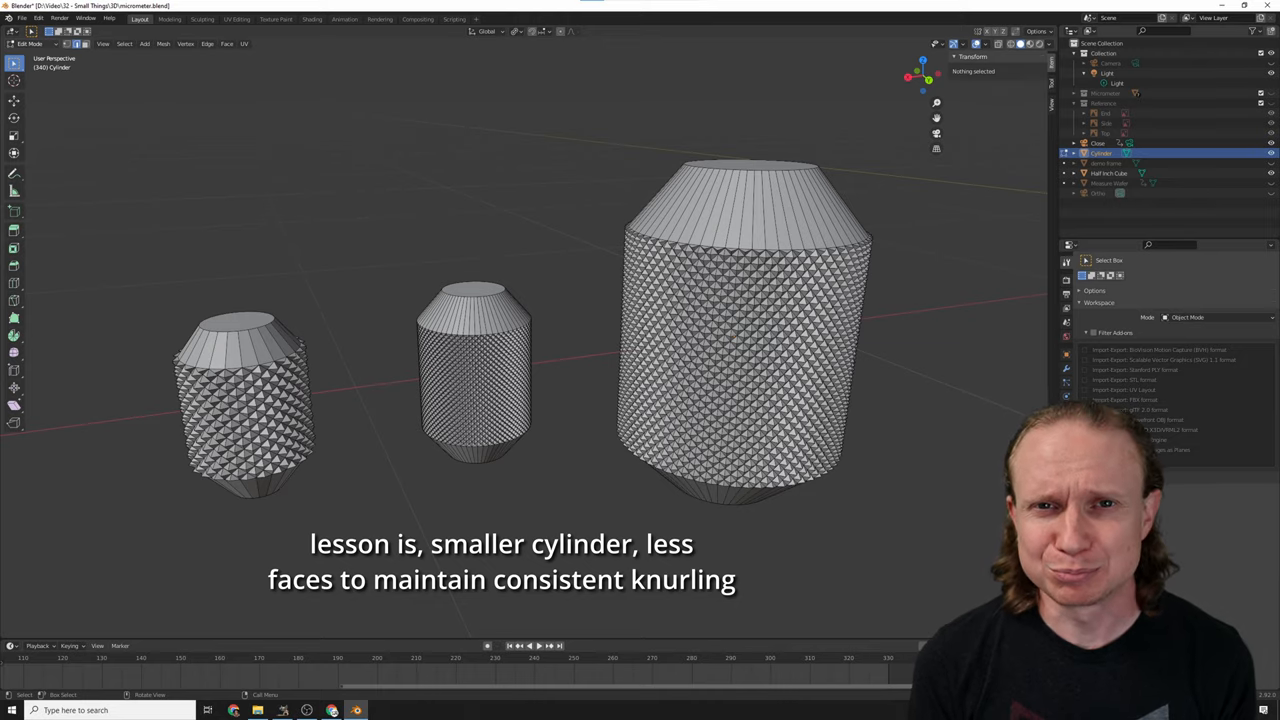
Compare knurl density across the three cylinders by size and face count.
{"action": "left_click", "coordinate": [311, 18]}
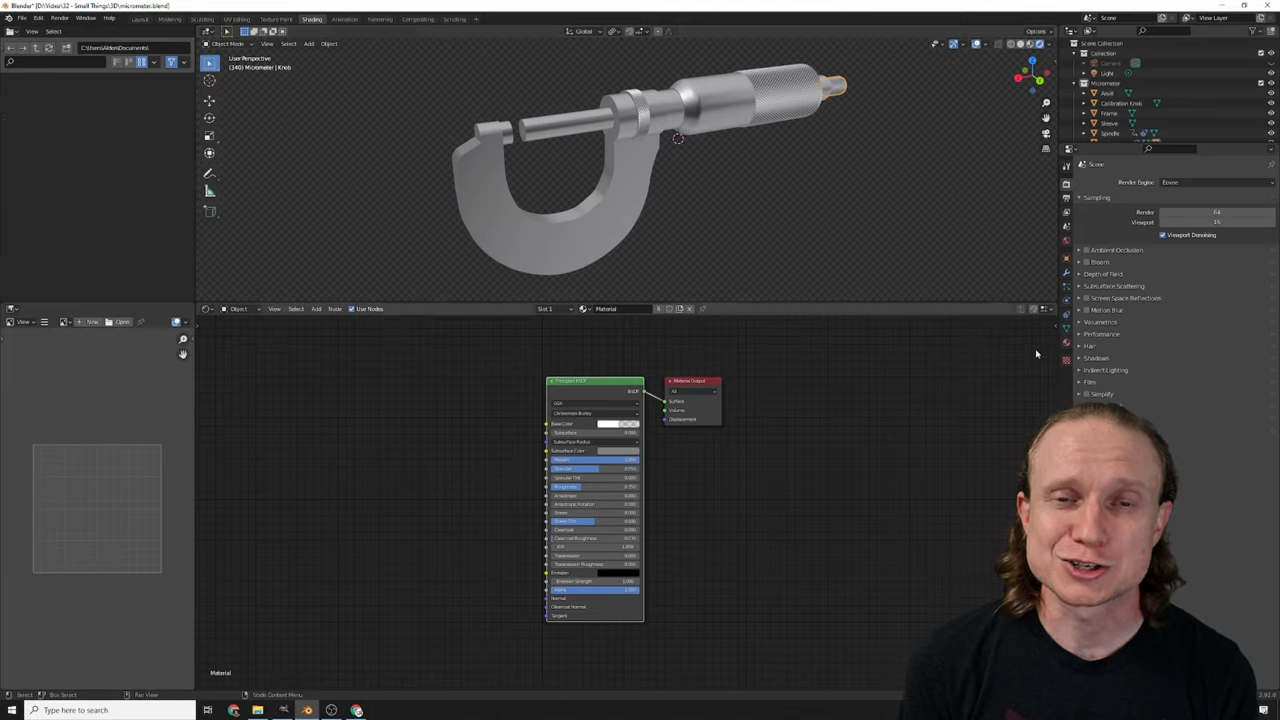
Inspect the micrometer's Principled BSDF material node in the Shader Editor.
{"action": "left_click", "coordinate": [237, 18]}
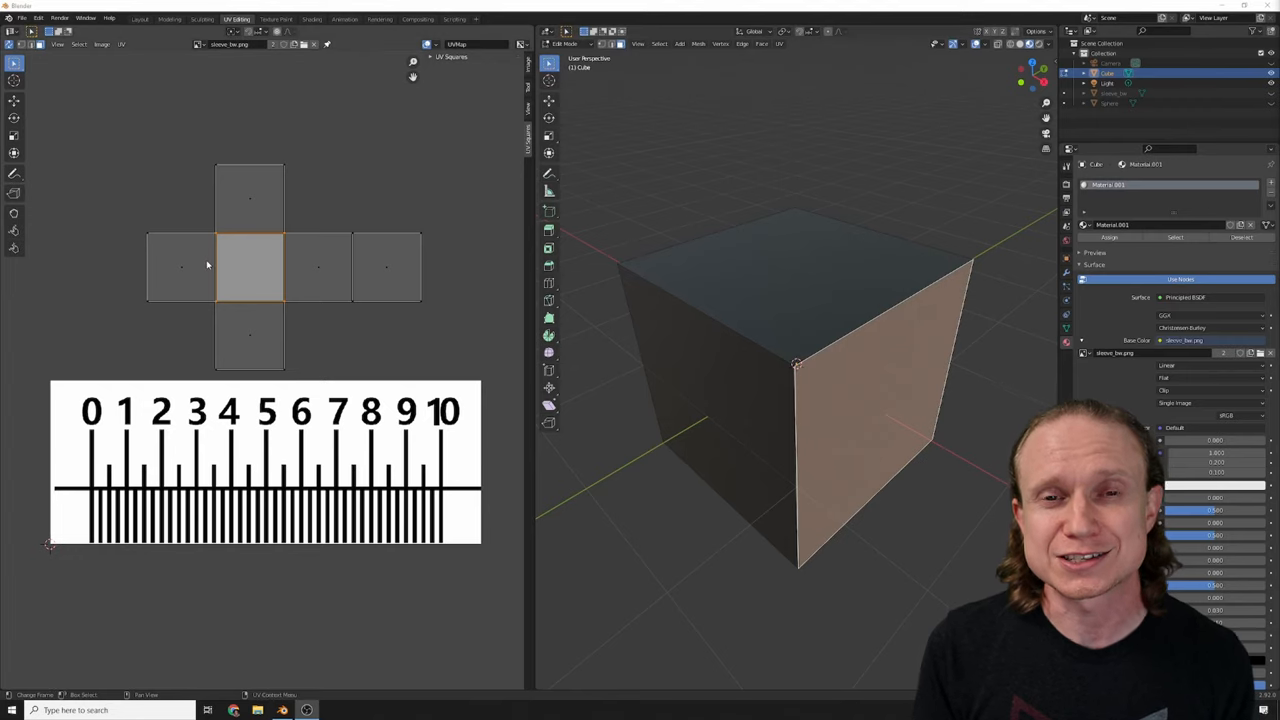
Select cube faces and their matching UV islands over the sleeve_bw.png scale image.
{"action": "left_click", "coordinate": [249, 195]}
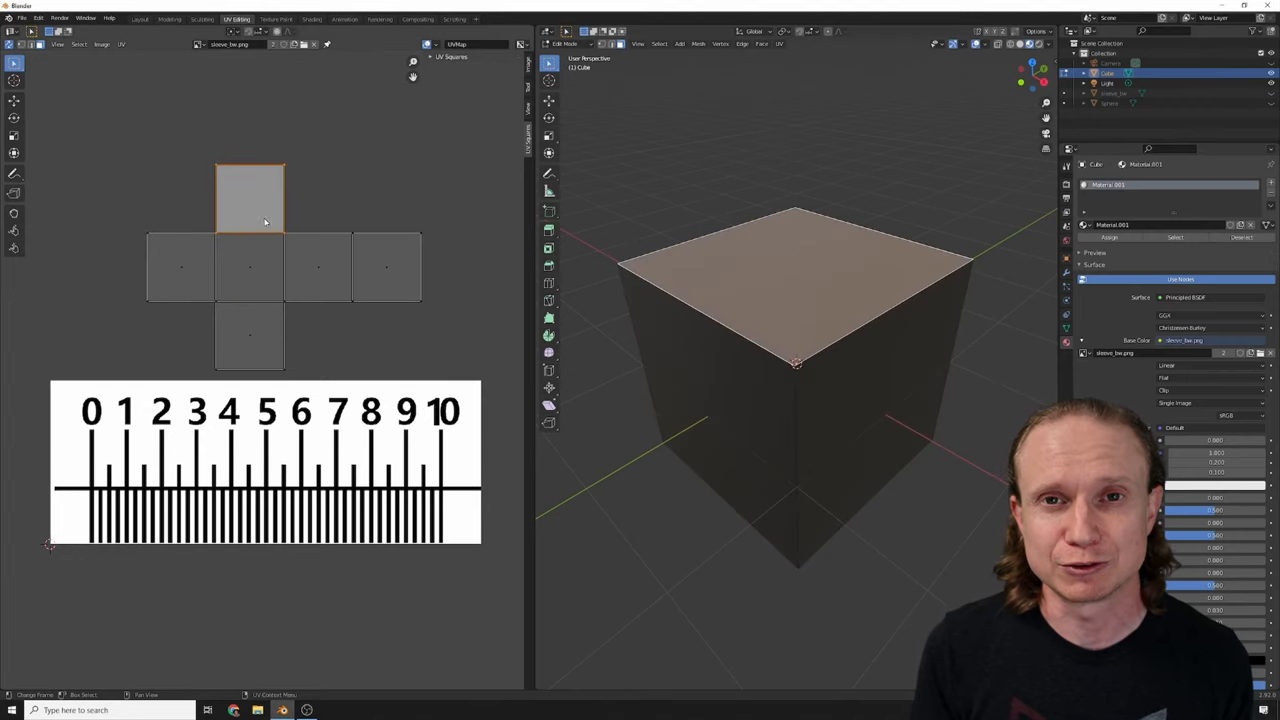
{"action": "left_click", "coordinate": [180, 267]}
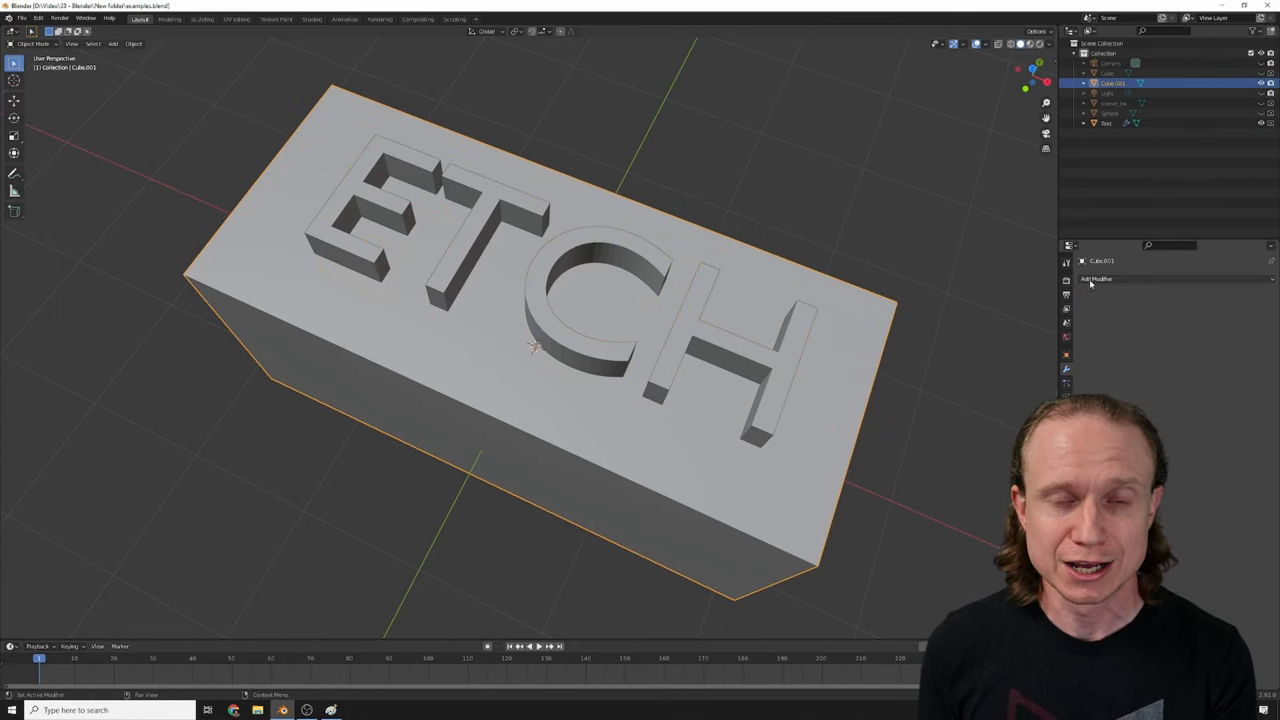
Route the bump Image Texture through a Bump node into the Principled BSDF Normal.
{"action": "left_click", "coordinate": [1097, 278]}
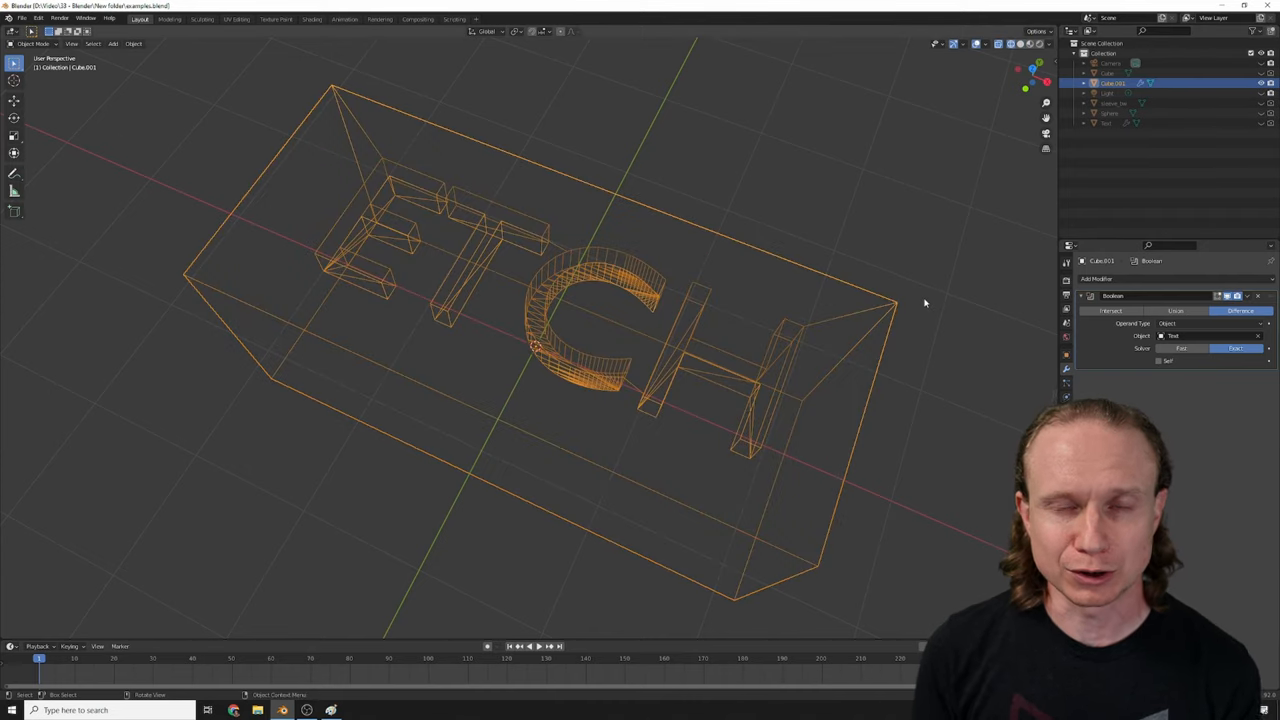
{"action": "mouse_move", "coordinate": [1033, 193]}
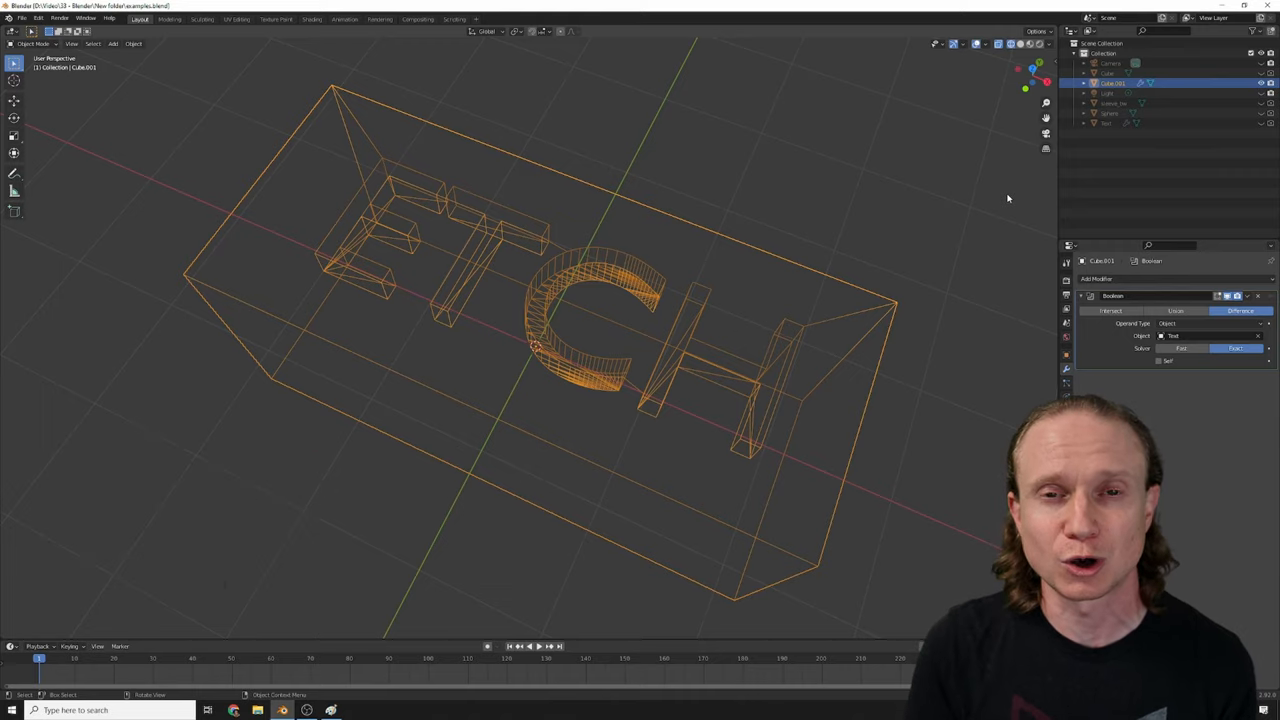
{"action": "left_click", "coordinate": [311, 18]}
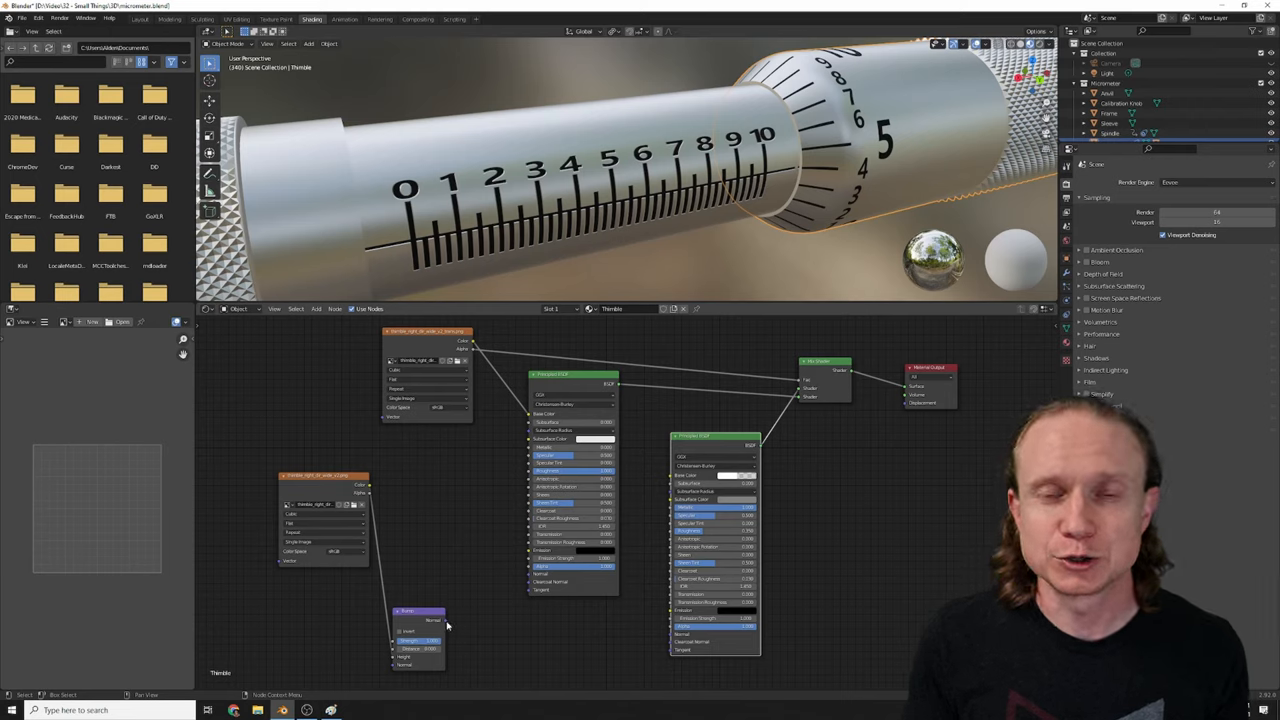
{"action": "left_click_drag", "start_coordinate": [435, 625], "coordinate": [600, 631]}
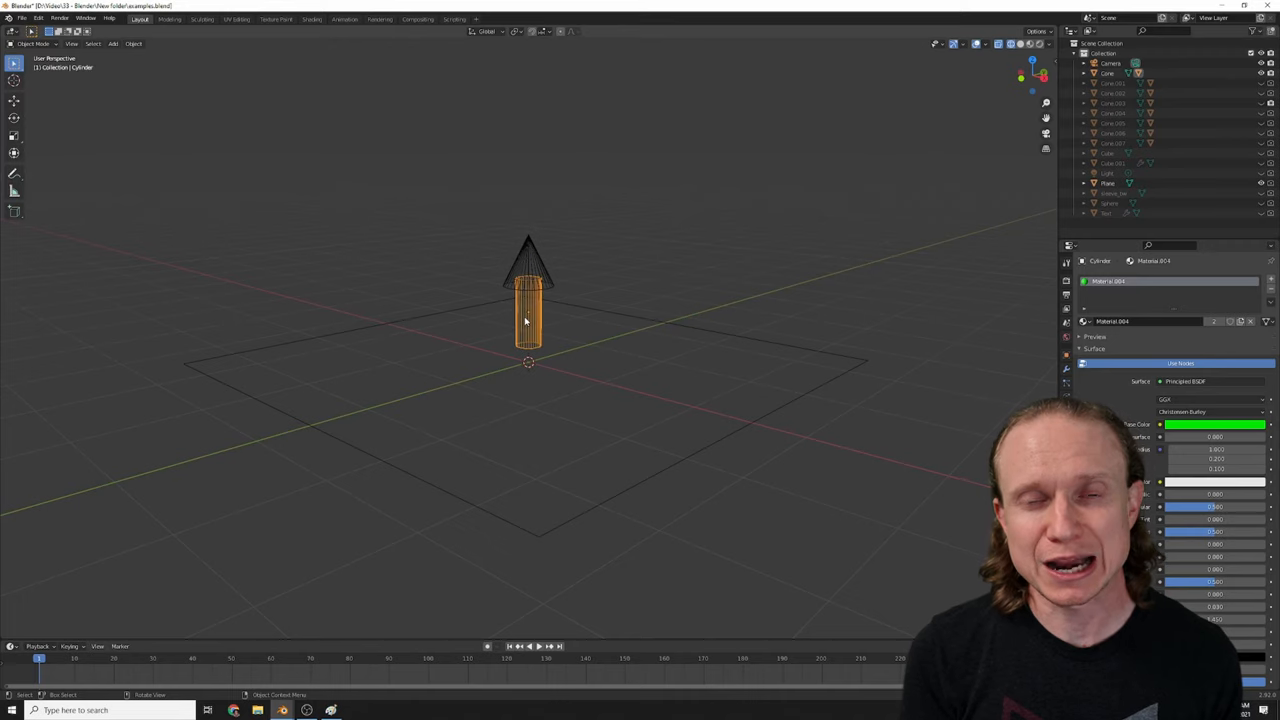
Move the Cylinder away from the Cone, then bring it back beneath it.
{"action": "left_click_drag", "start_coordinate": [528, 315], "coordinate": [787, 295]}
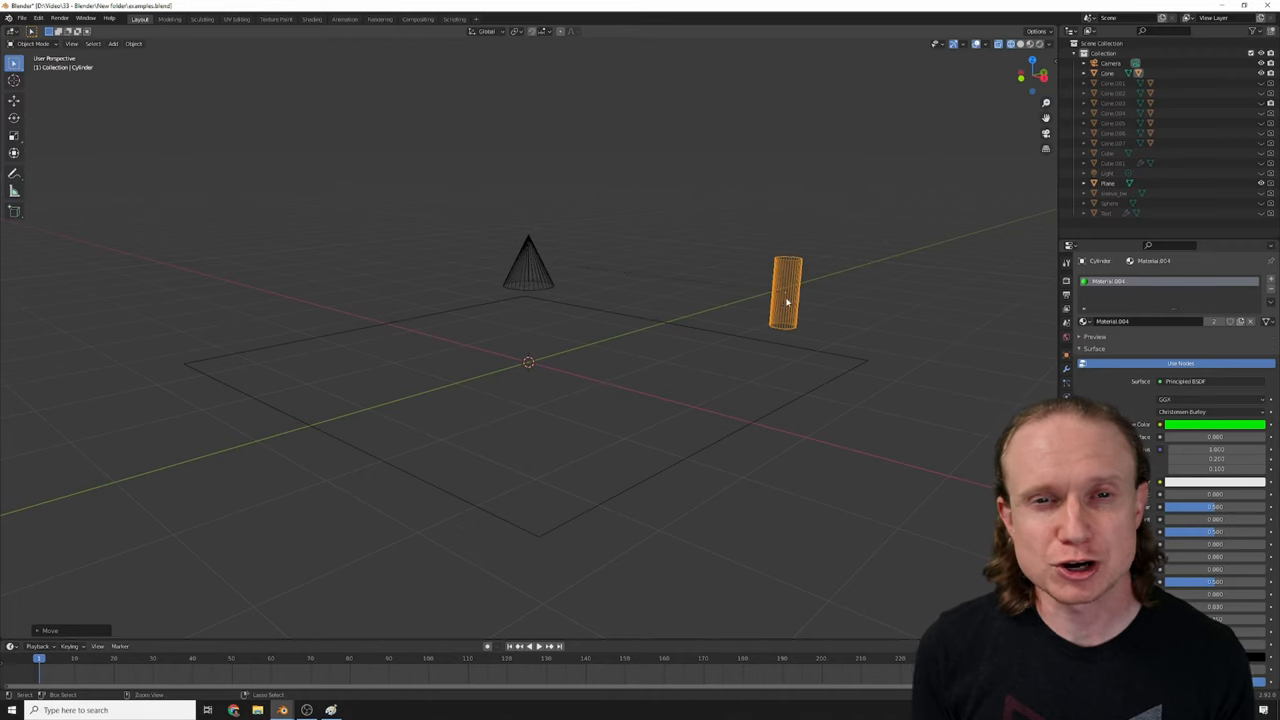
{"action": "left_click", "coordinate": [528, 260]}
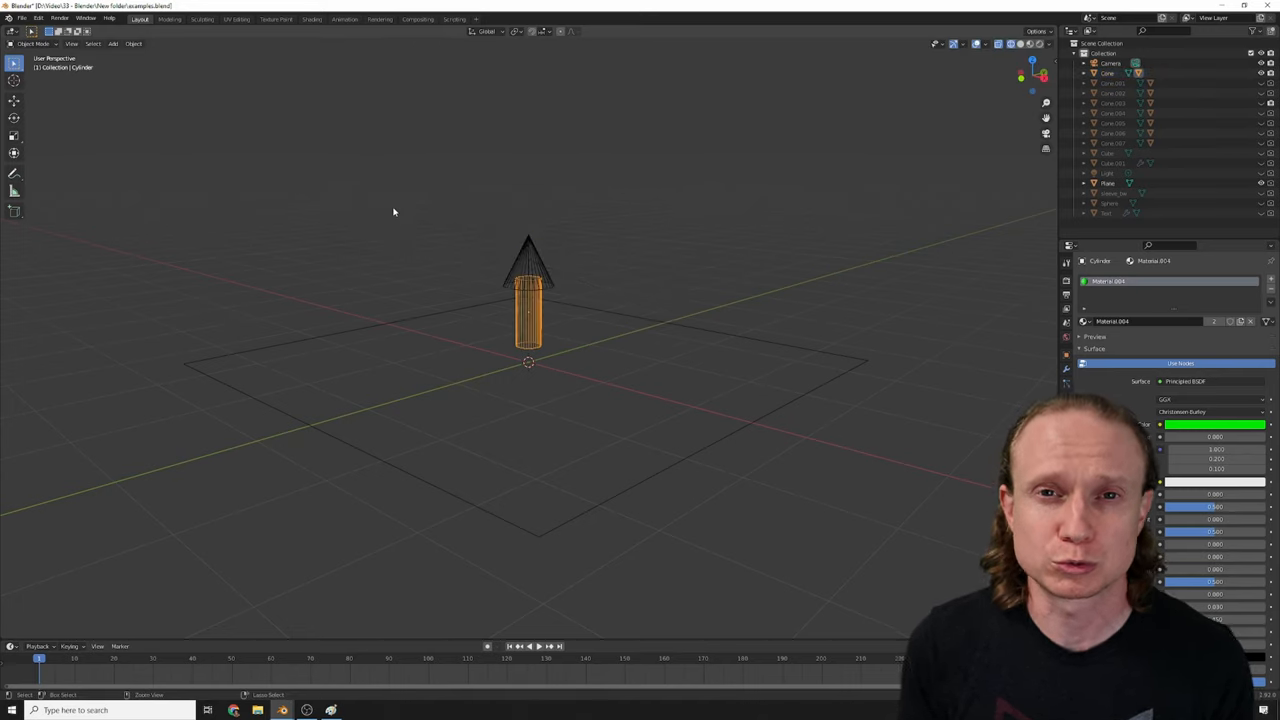
{"action": "left_click_drag", "start_coordinate": [528, 300], "coordinate": [565, 195]}
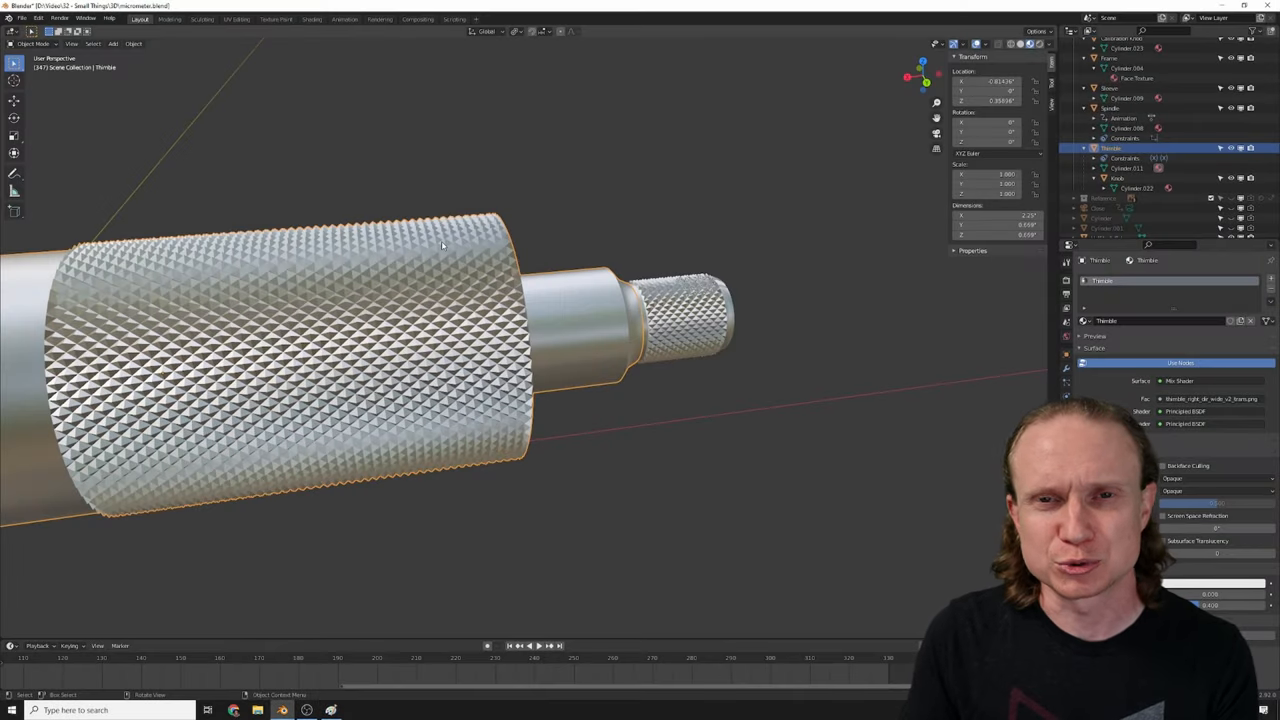
In micrometer.blend, select the Thimble and confirm the Knob is parented beneath it.
{"action": "key", "text": "r"}
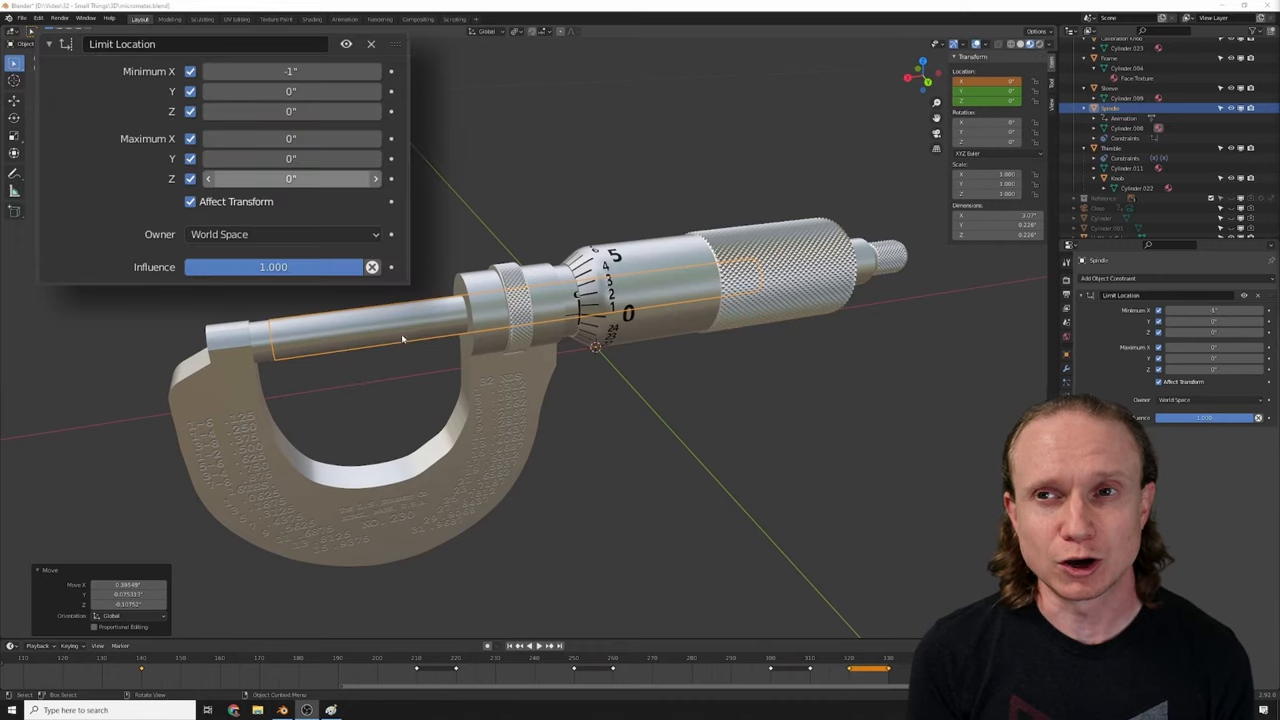
{"action": "mouse_move", "coordinate": [349, 329]}
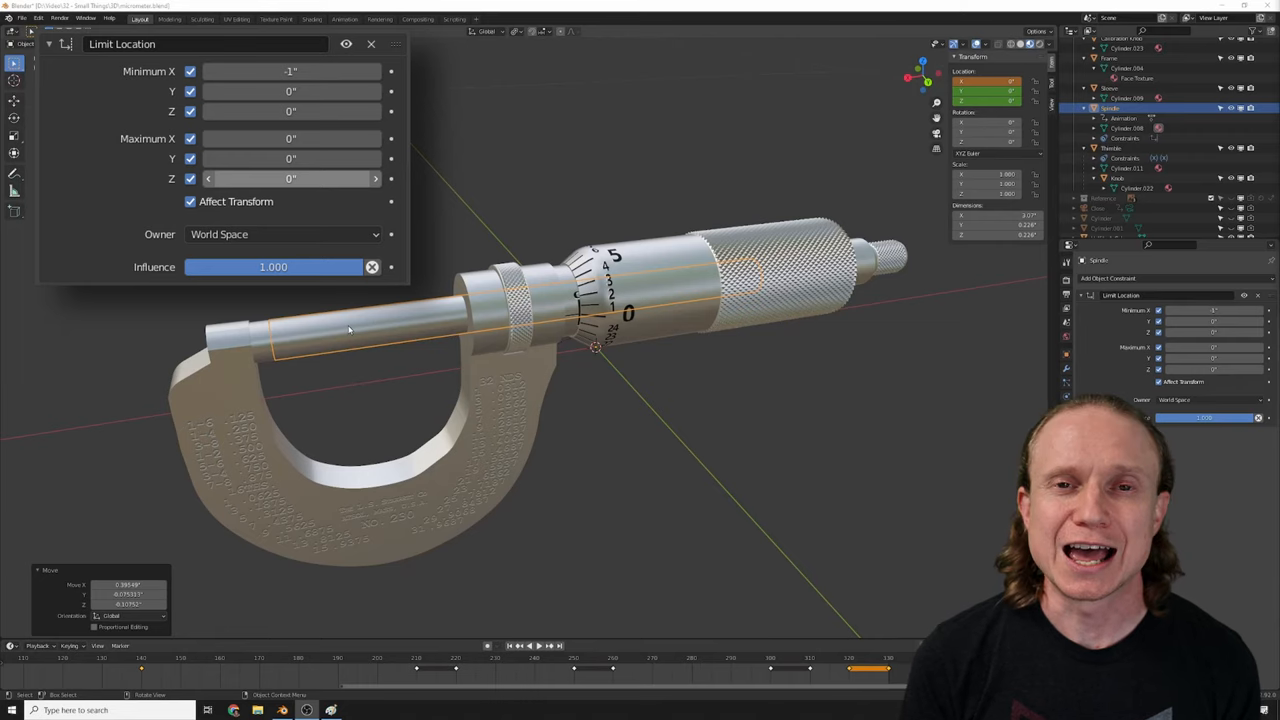